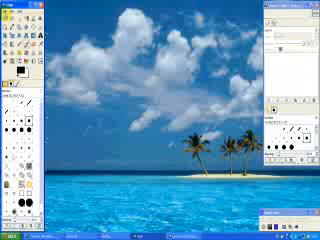
Step: Open GIMP's File menu in the toolbox to reach the open and create commands
{"action": "left_click", "coordinate": [12, 6]}
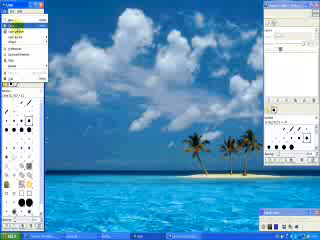